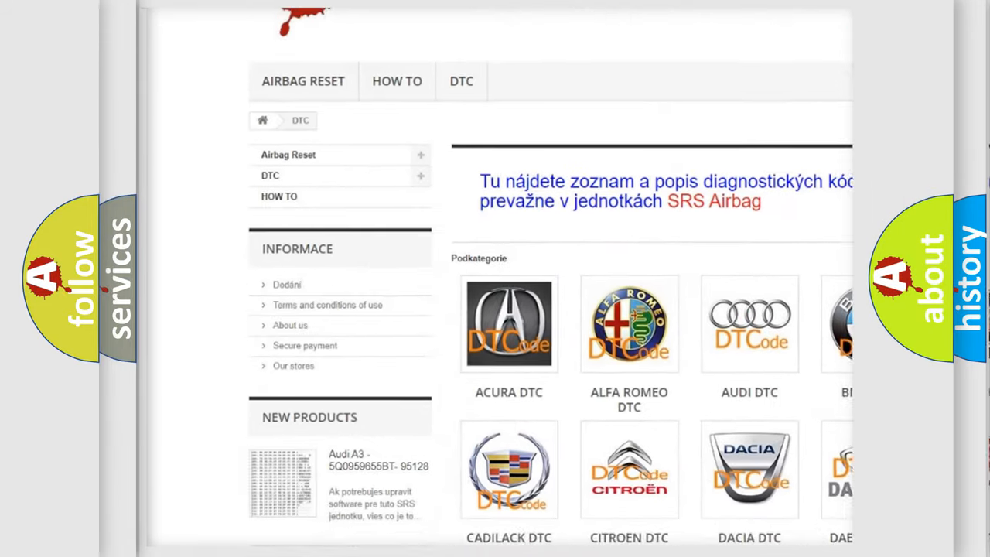
# Scroll through the brand list of trouble codes to reach the Hyundai DTC subcategory
pyautogui.scroll(-3)
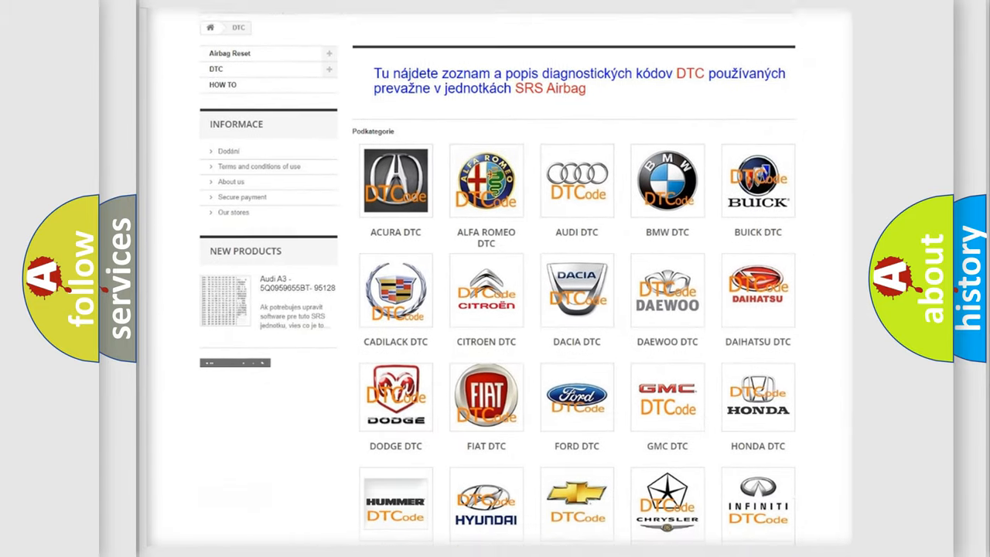
pyautogui.scroll(-3)
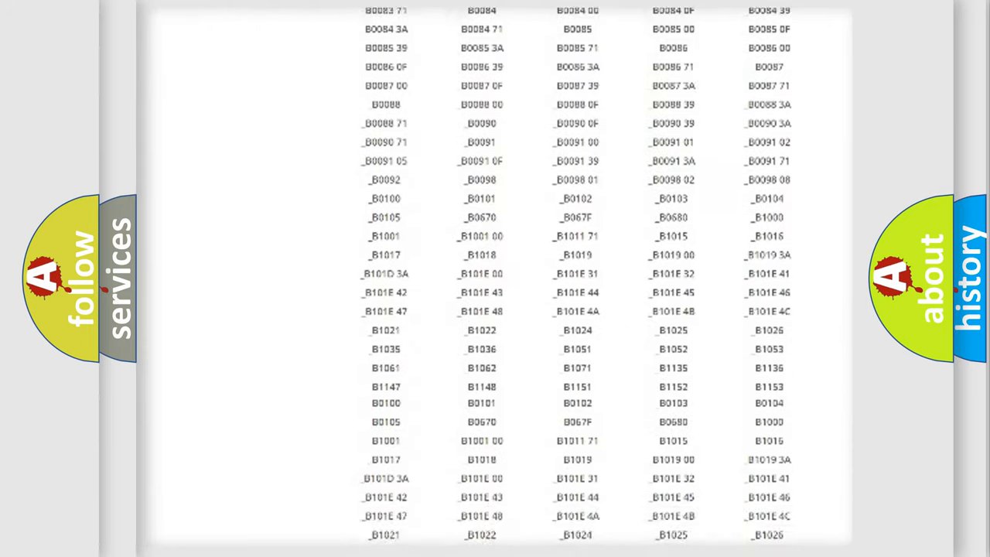
pyautogui.scroll(3)
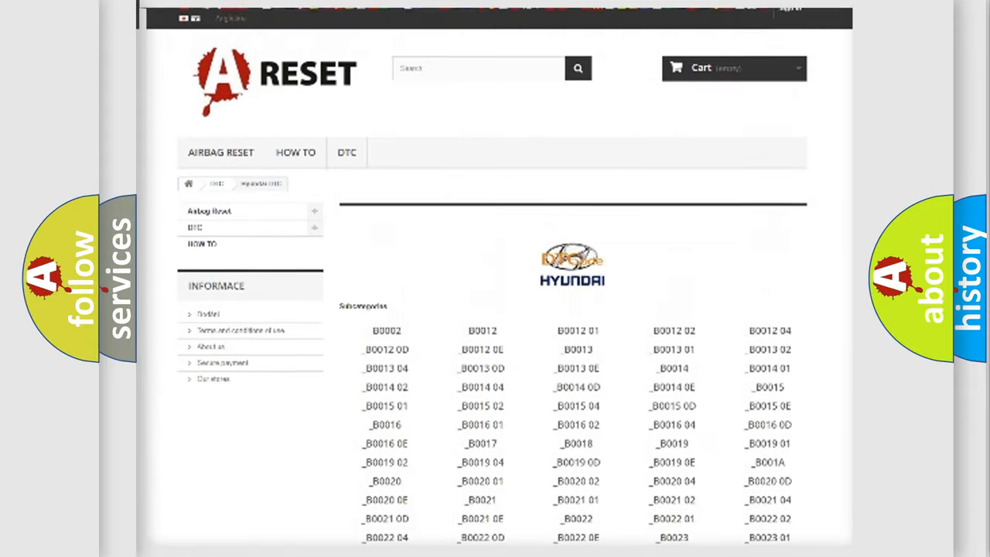
pyautogui.scroll(3)
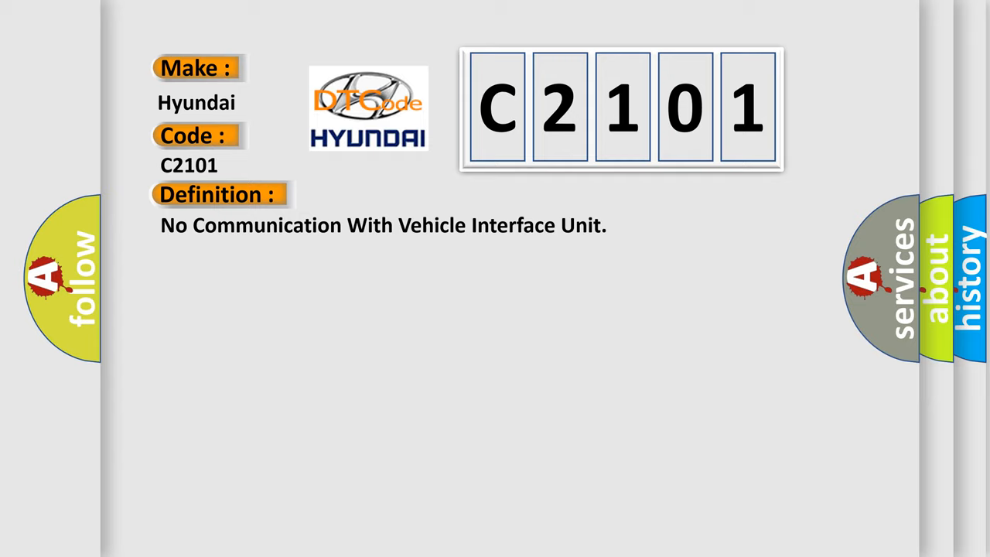
# Advance the slide to reveal the Description heading and VIU Class 2 circuit text
pyautogui.click(403, 195)
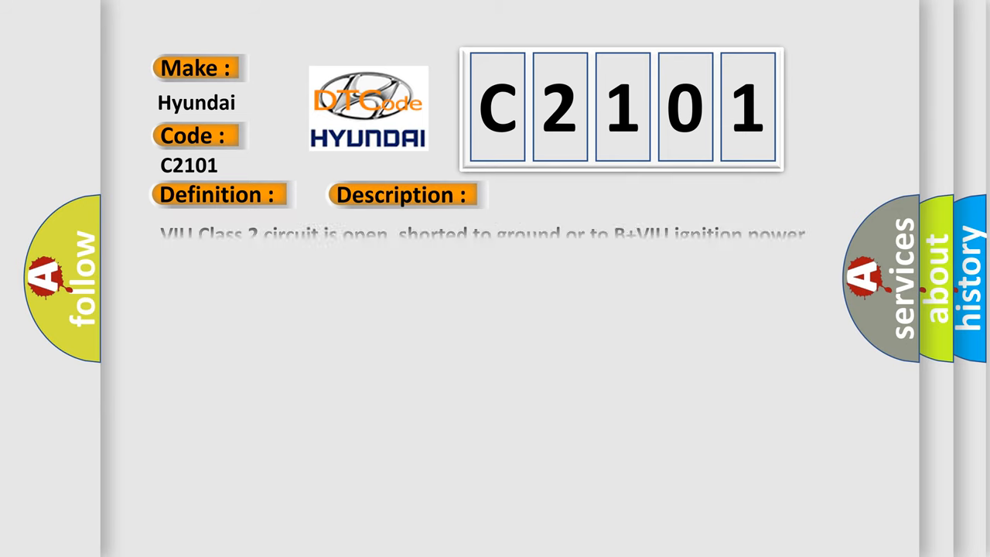